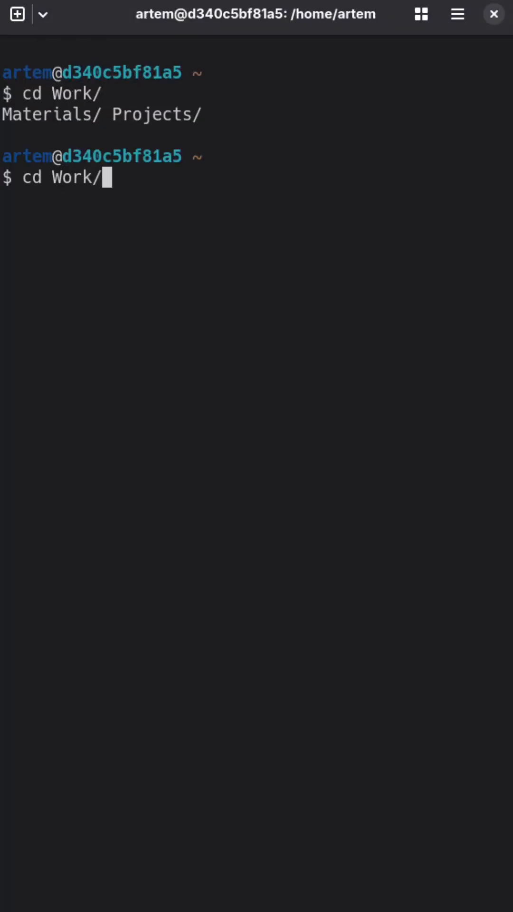
Step into Work/Projects and NotesApp one level at a time, then clear the screen at home.
{"action": "type", "text": "Projects/"}
{"action": "type", "text": "l"}
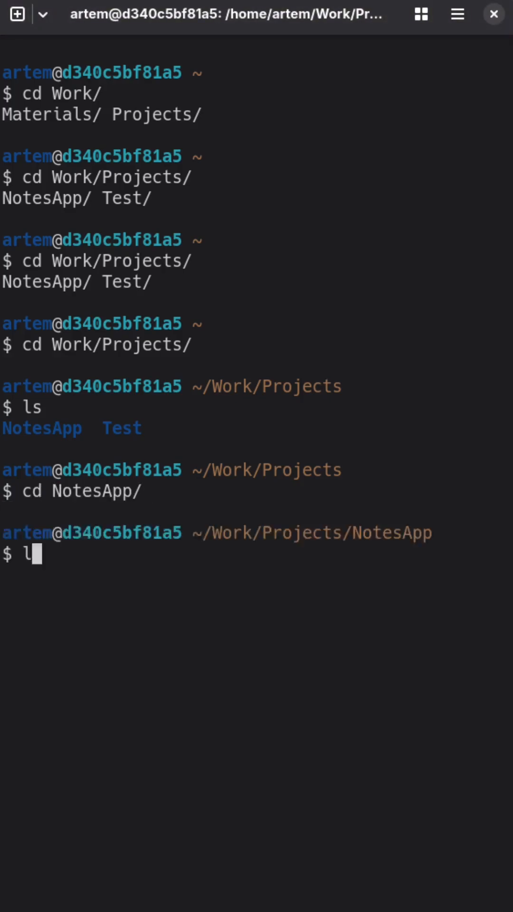
{"action": "type", "text": "s"}
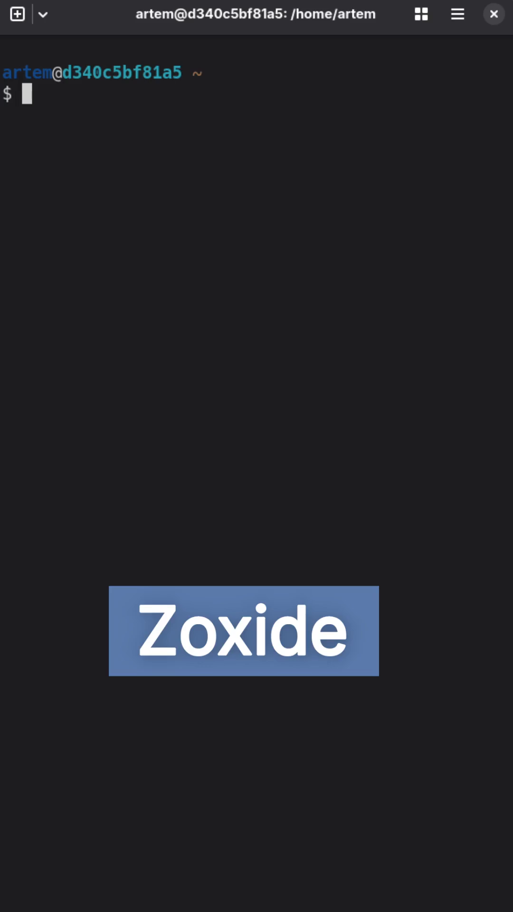
{"action": "type", "text": "z pro"}
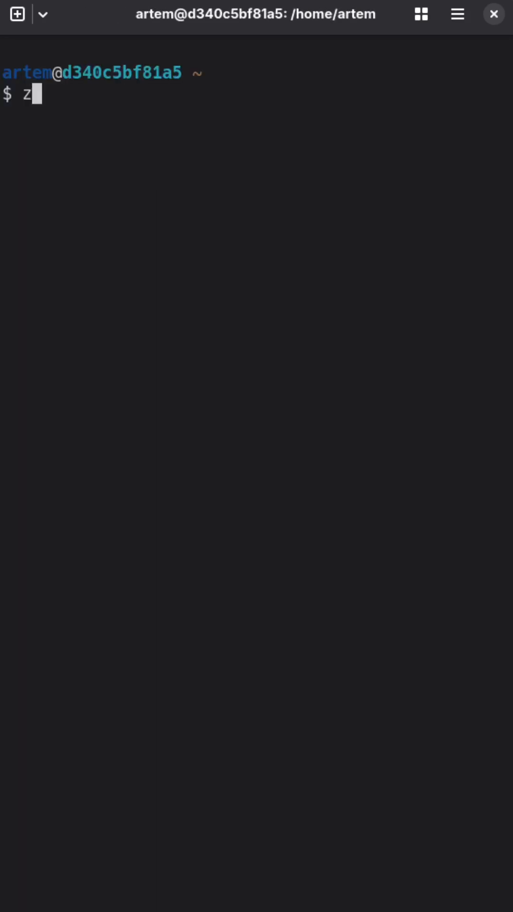
Run zi to browse zoxide's ranked frequent directories and their scores, then leave the picker.
{"action": "type", "text": "i"}
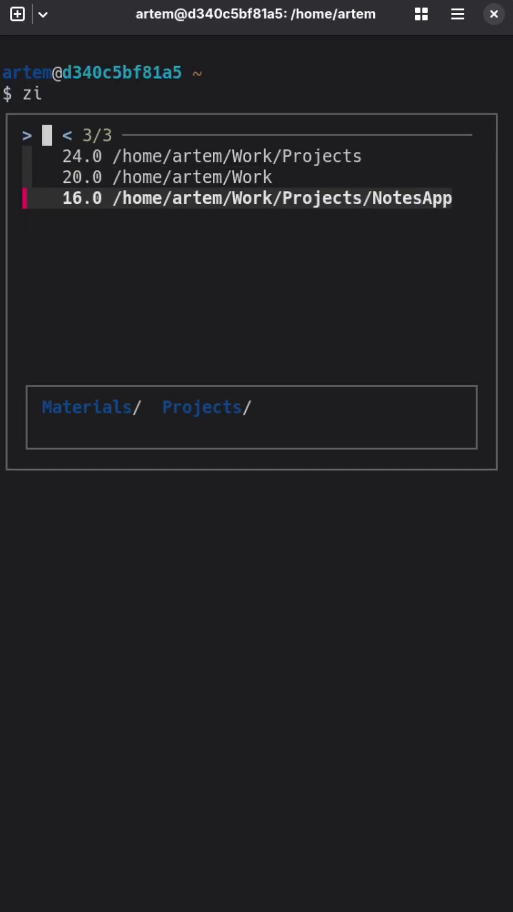
{"action": "key", "text": "Up"}
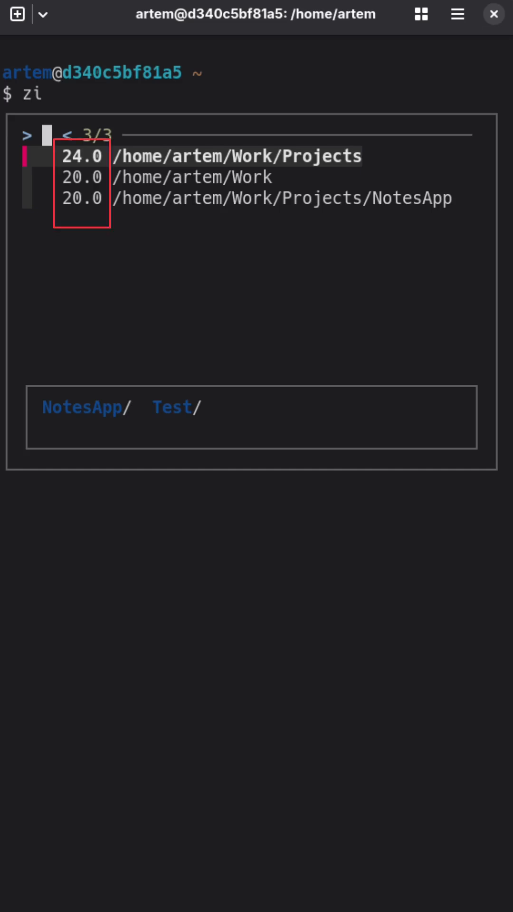
{"action": "key", "text": "Down"}
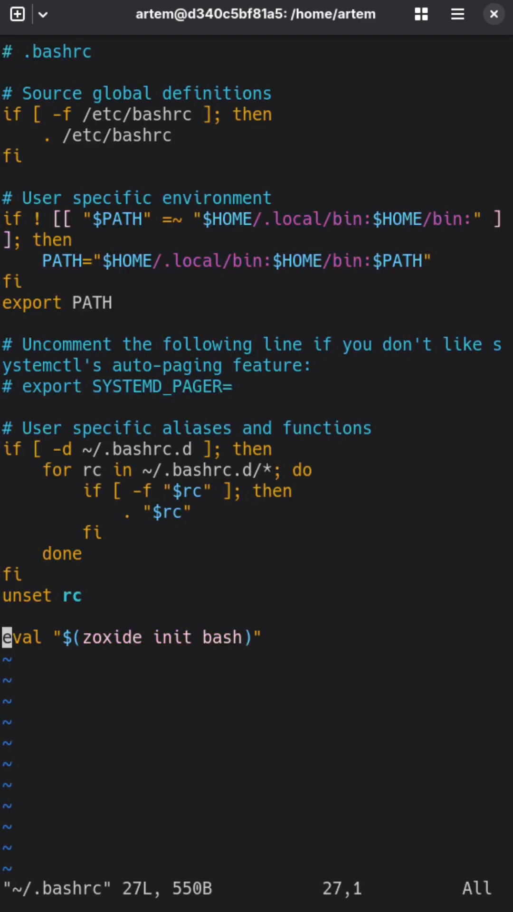
Show the eval "$(zoxide init bash)" line in ~/.bashrc, then scroll the zoxide GitHub README.
{"action": "type", "text": "alias"}
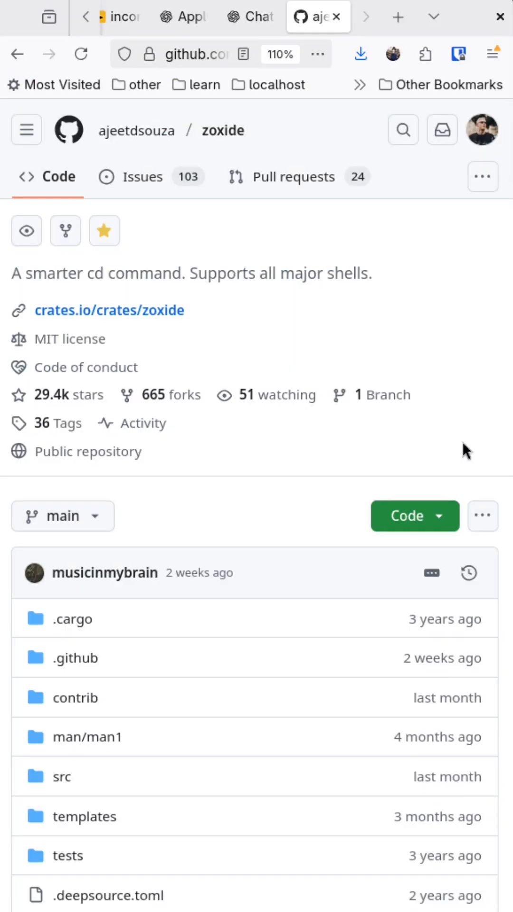
{"action": "scroll", "scroll_direction": "down", "scroll_amount": 3}
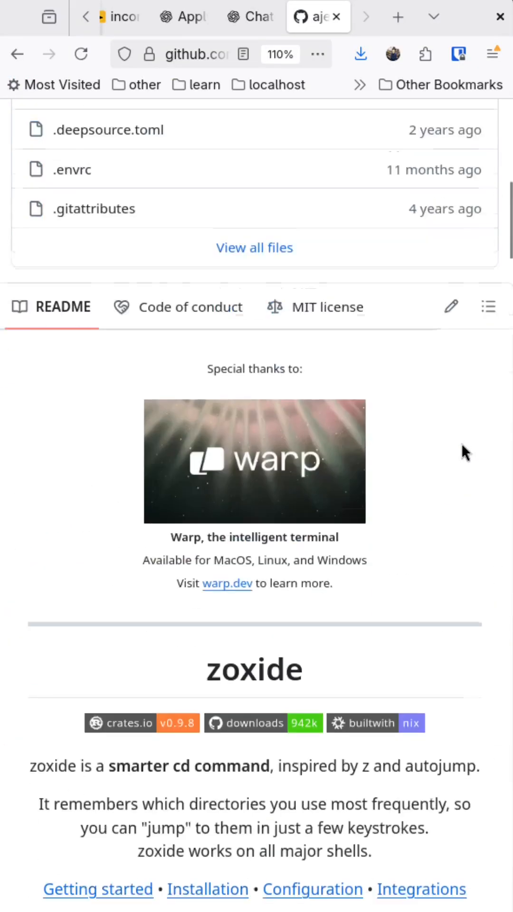